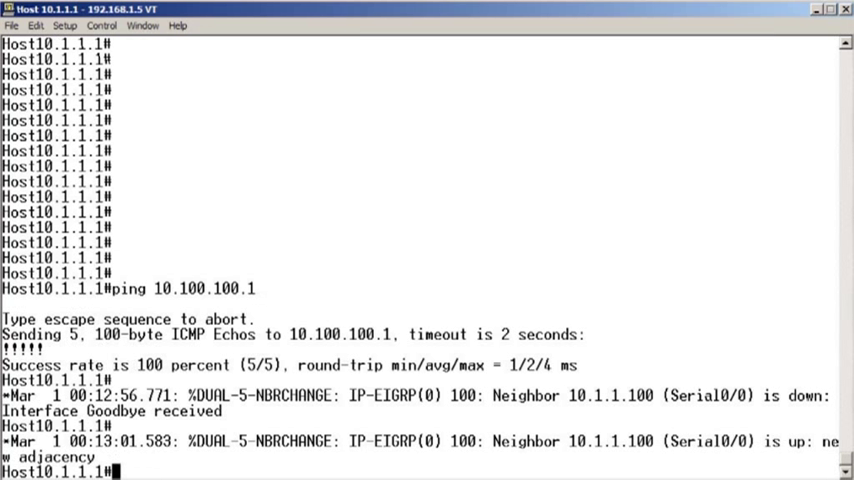
text(ping 10.100.100.1)
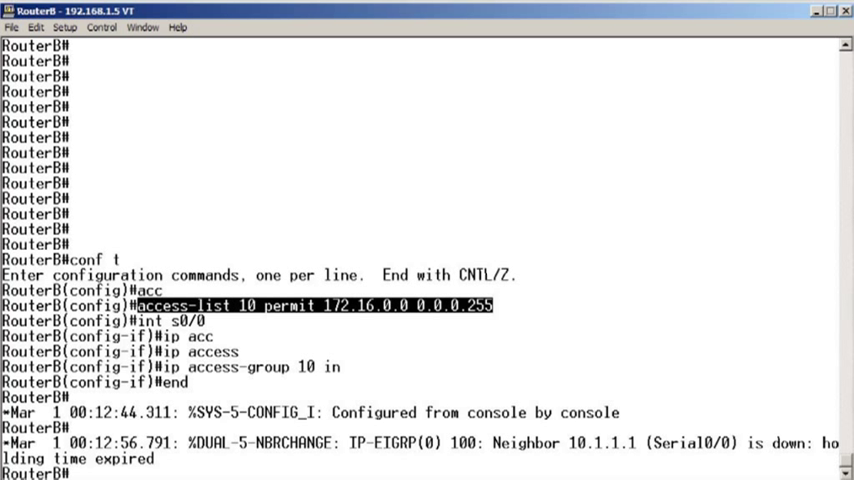
text(show ac)
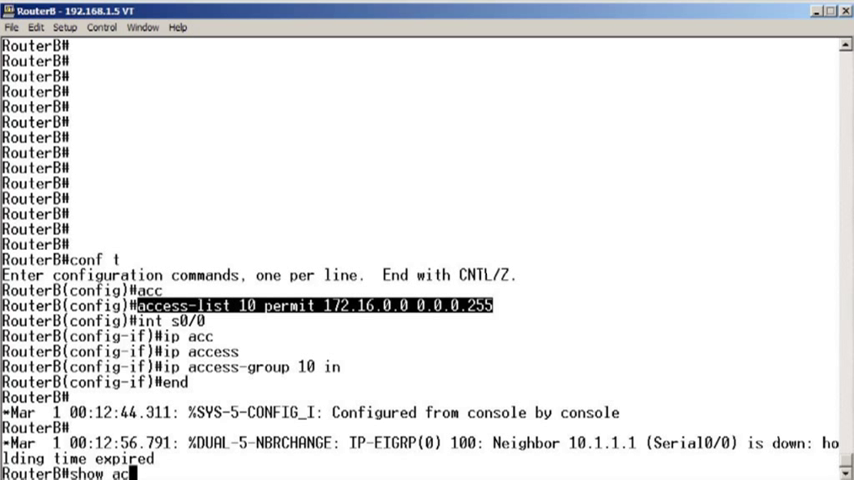
text(show access-)
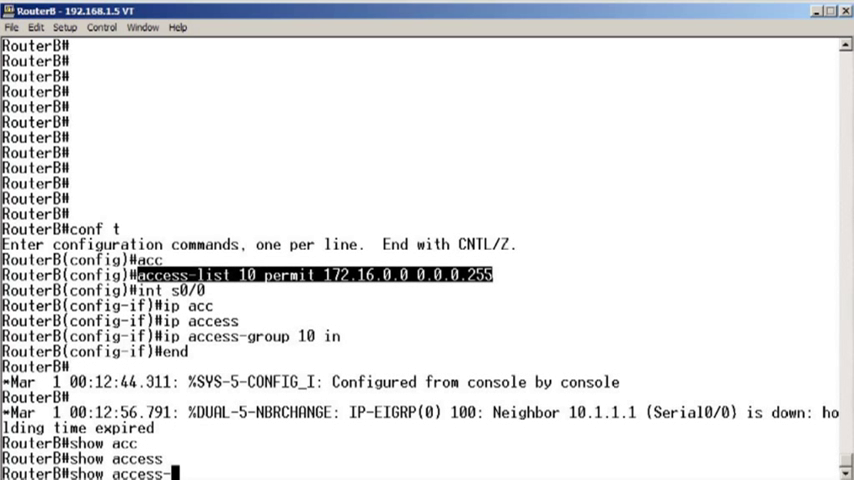